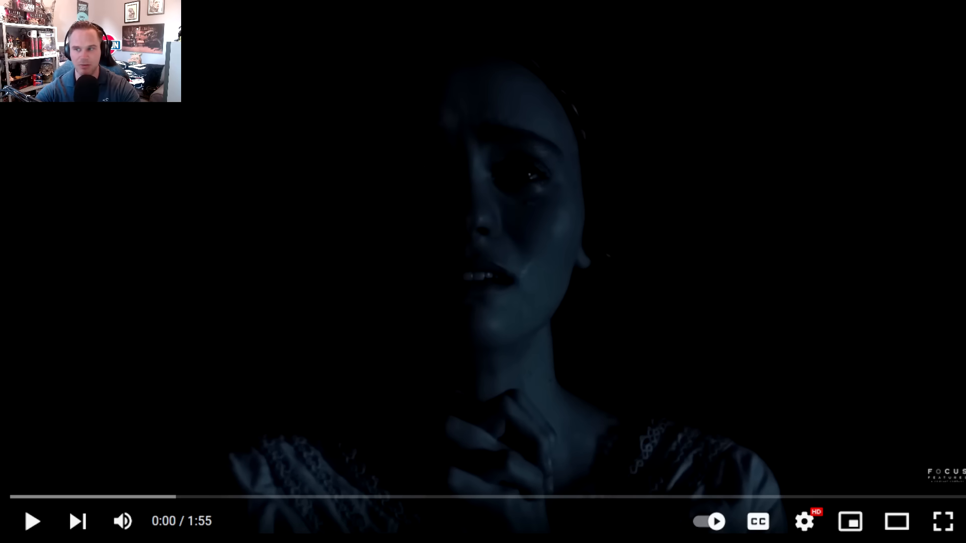
Play the Nosferatu teaser trailer from the start through to its Christmas 2024 end card
left_click(31, 522)
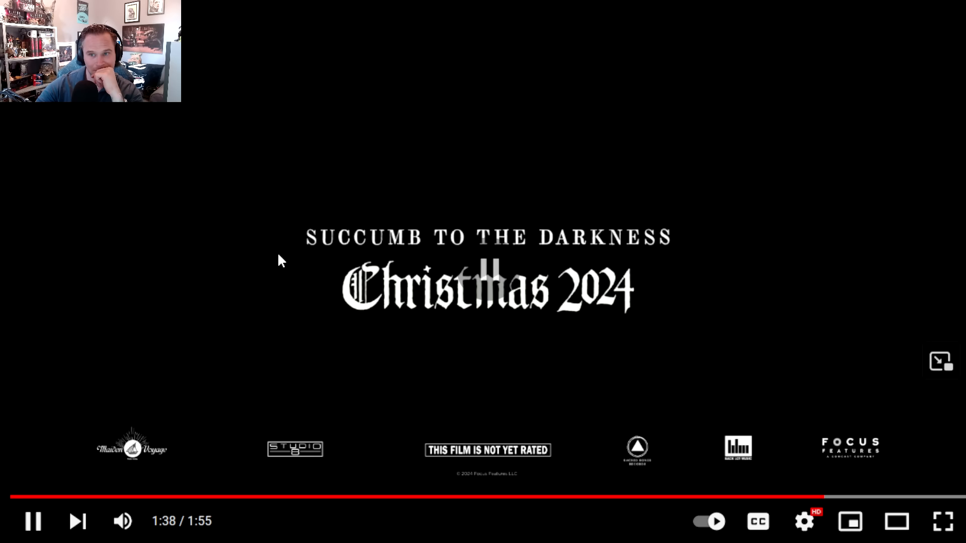
Pause the trailer on its end card and scroll down to the top viewer comments
left_click(32, 521)
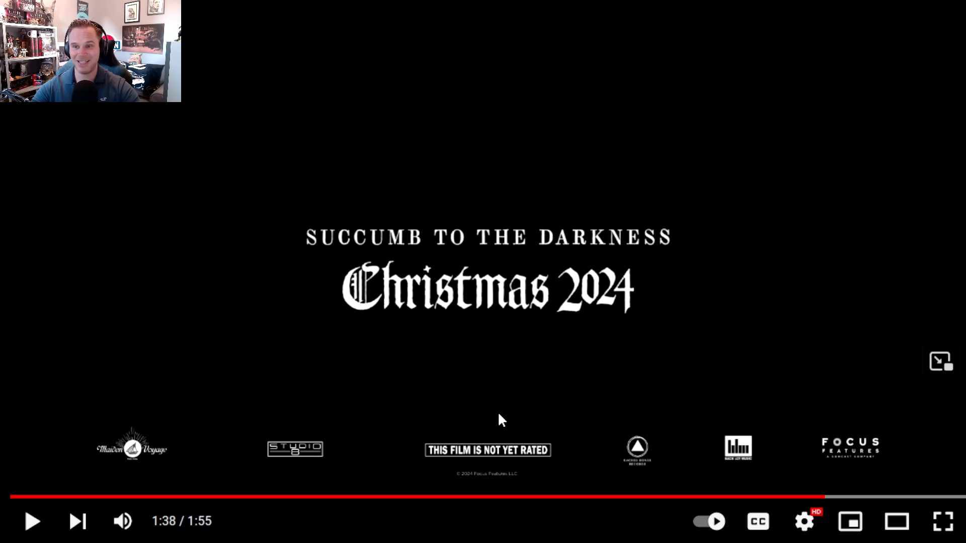
mouse_move(433, 507)
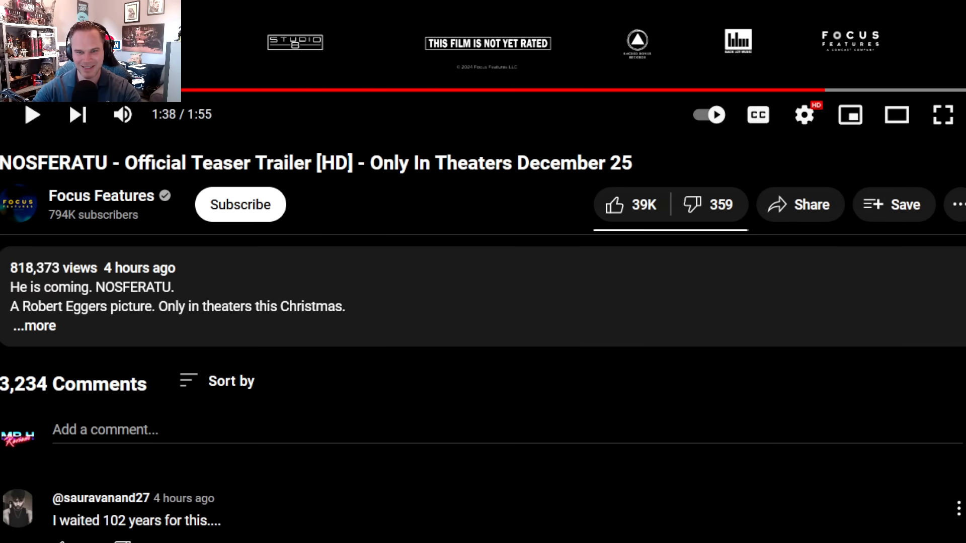
scroll("down", 3)
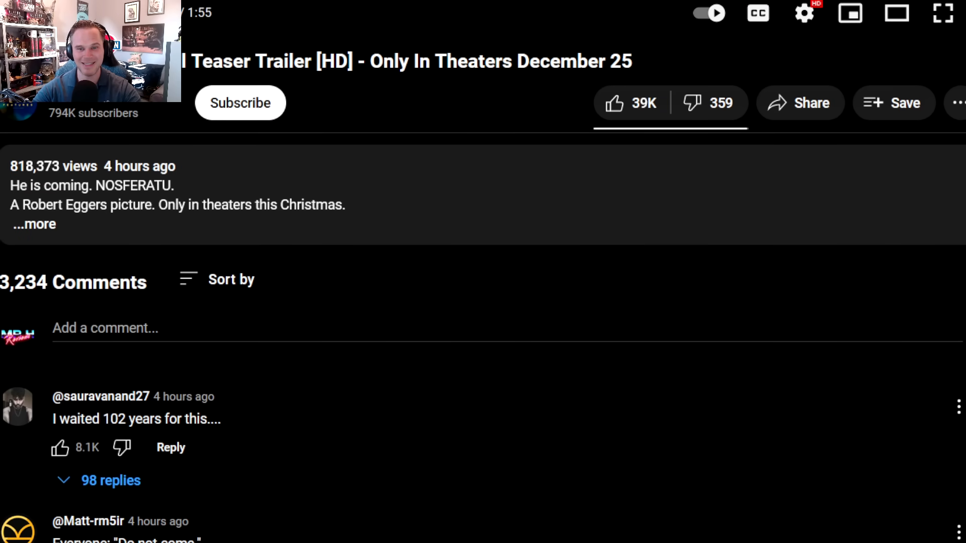
scroll("down", 3)
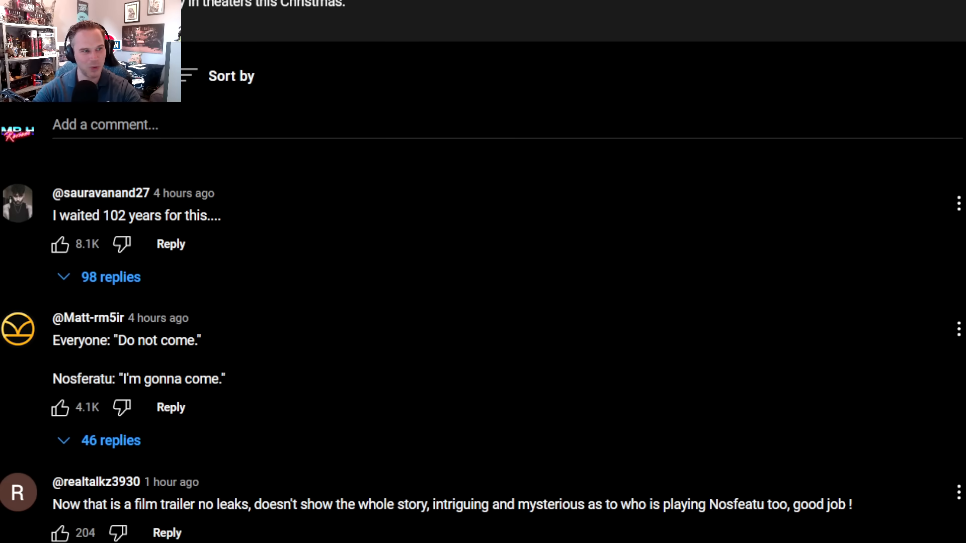
scroll("down", 3)
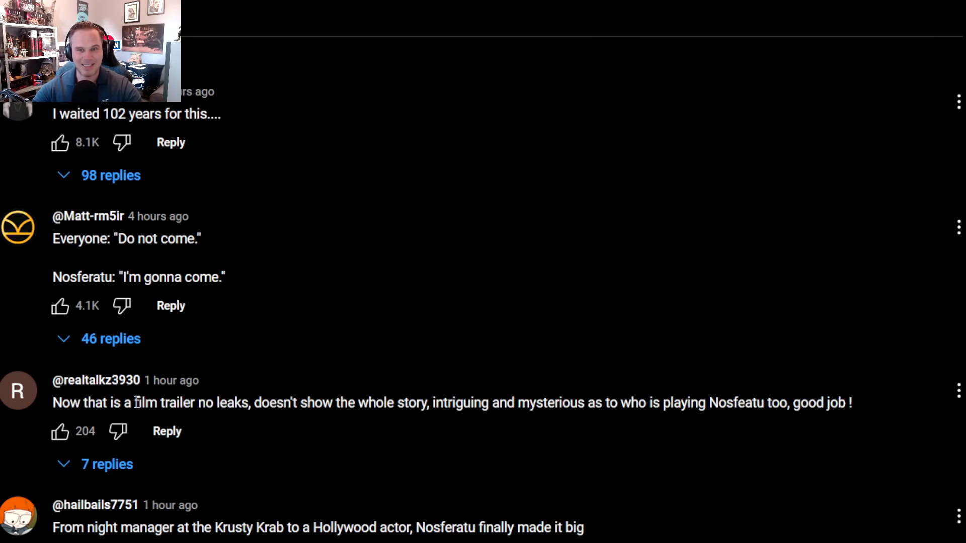
Highlight most of the third comment's text and expand its 7 replies, reading further down
left_click_drag(133, 403, 847, 403)
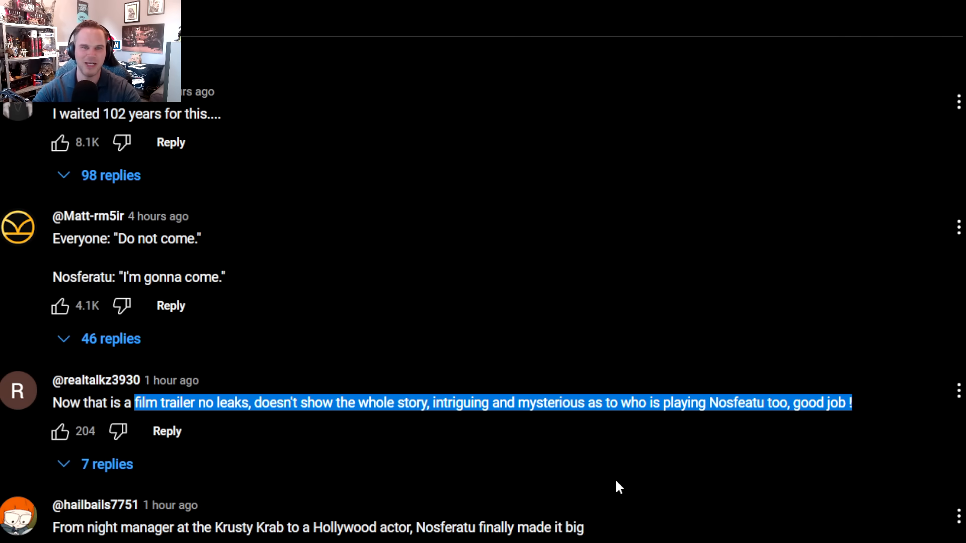
mouse_move(636, 502)
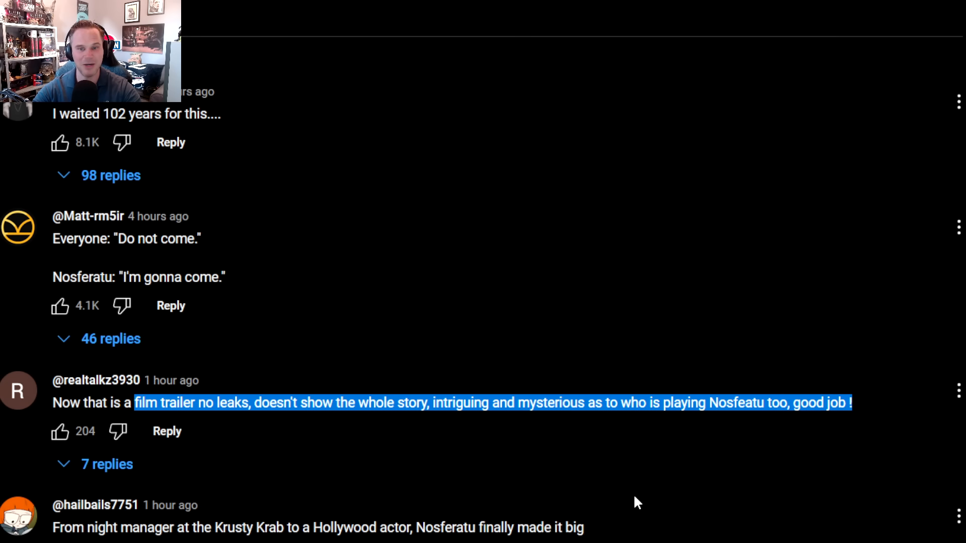
left_click(95, 465)
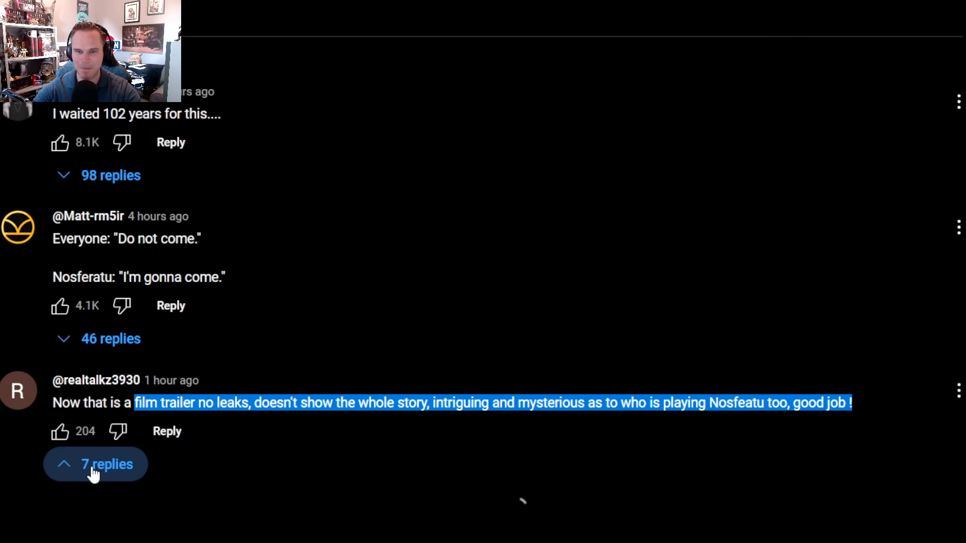
left_click(96, 464)
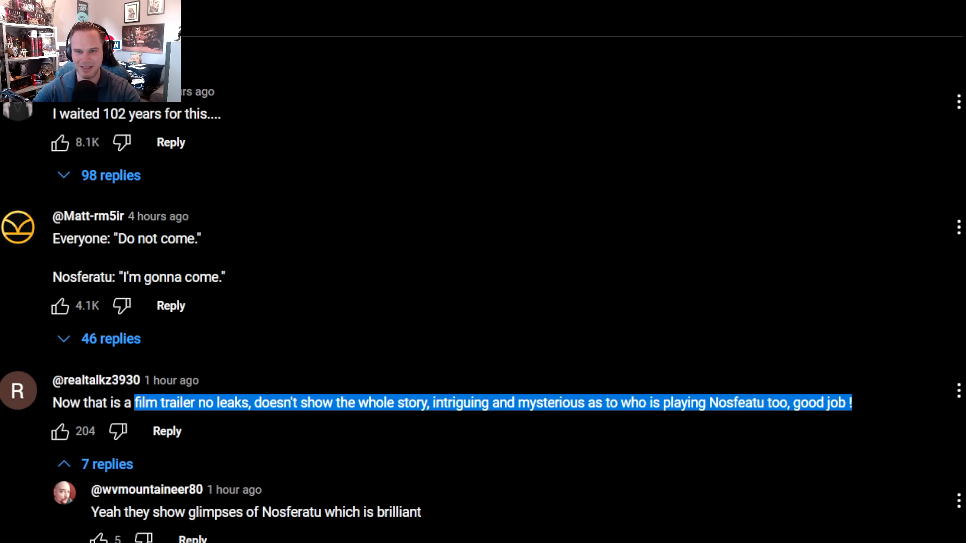
scroll("down", 3)
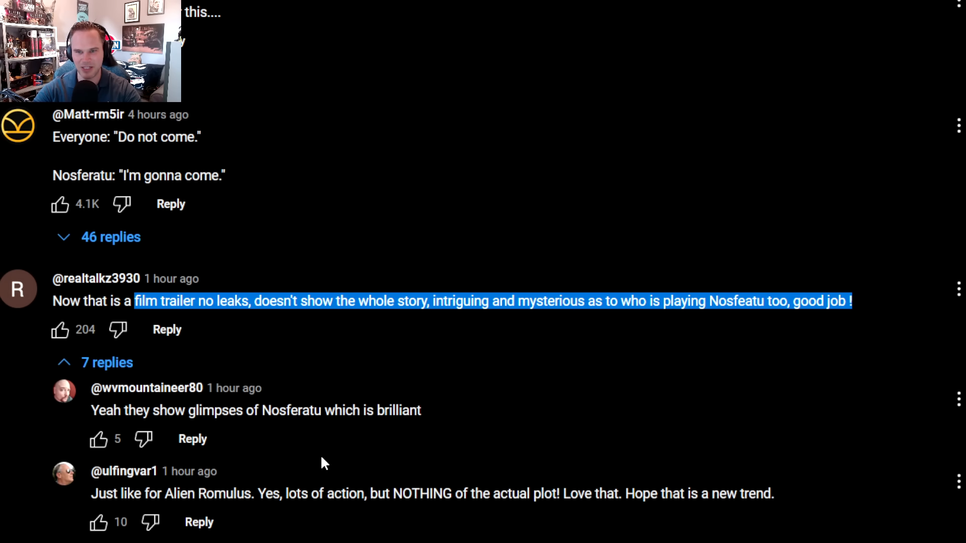
scroll("down", 3)
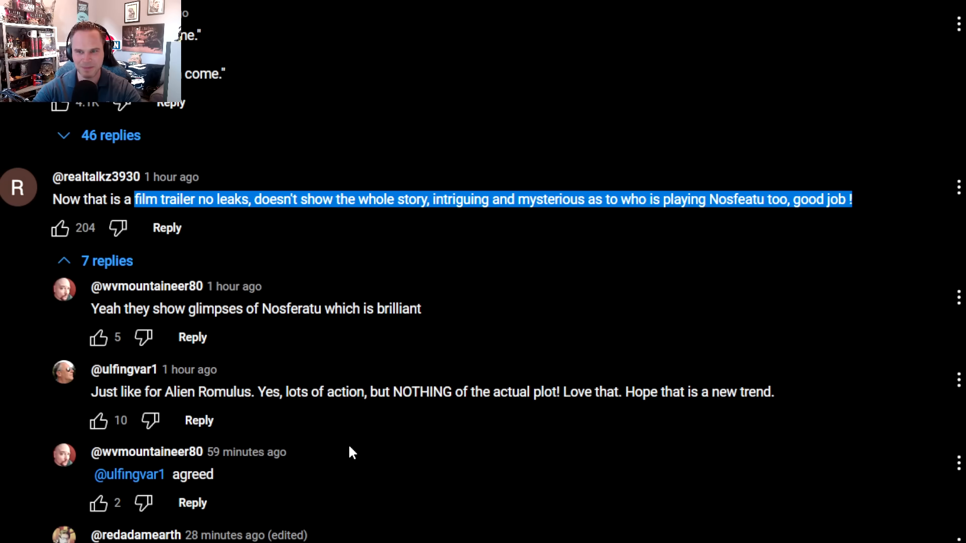
scroll("down", 3)
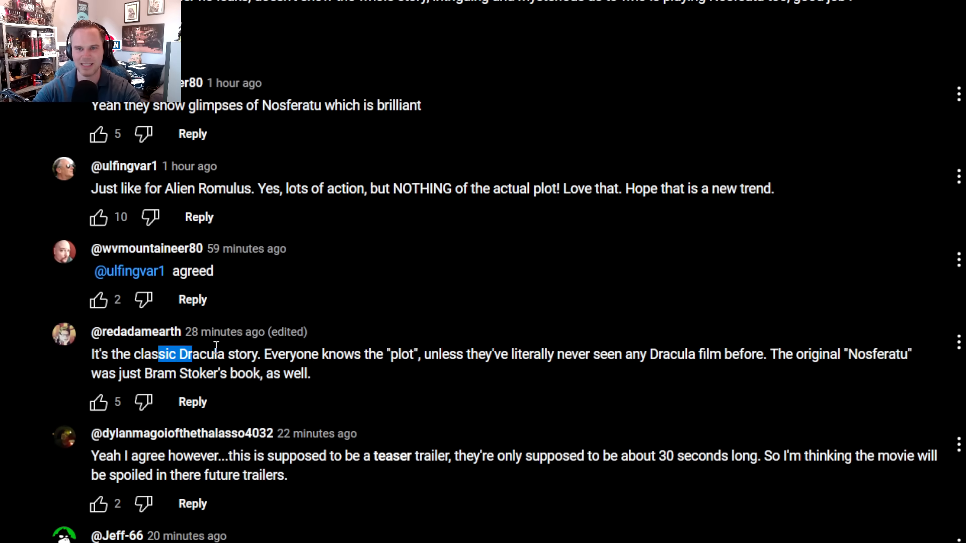
Highlight the classic Dracula story comment text and read on to the later spoiler replies
left_click_drag(192, 354, 313, 374)
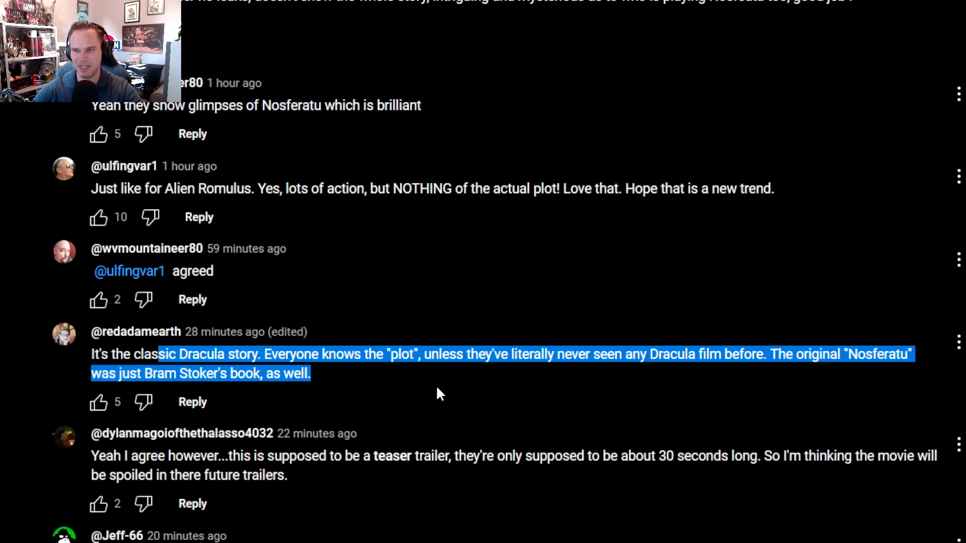
mouse_move(448, 429)
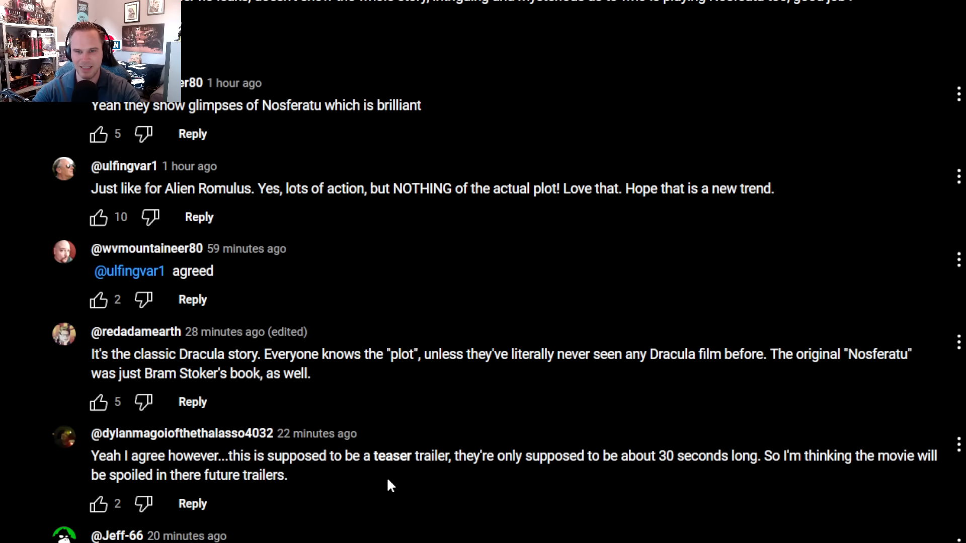
scroll("down", 3)
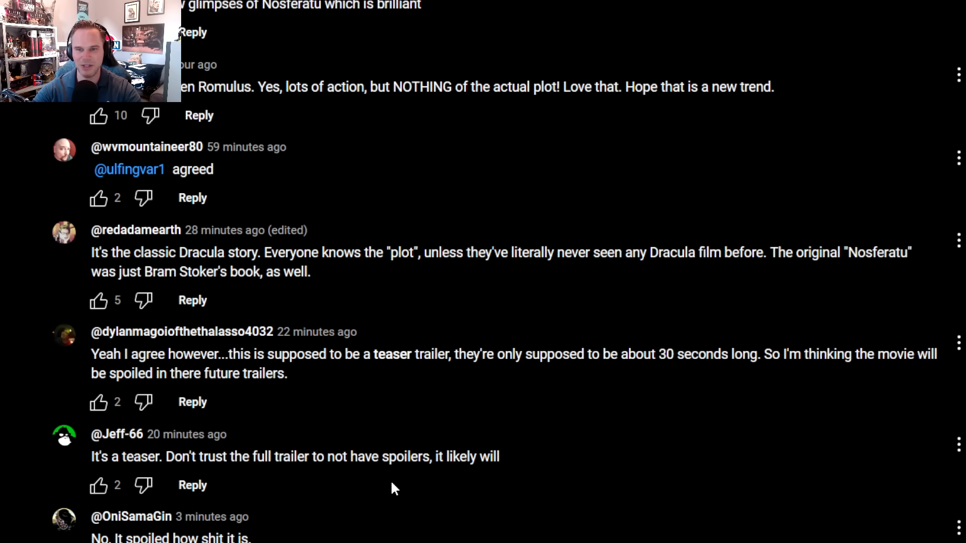
scroll("up", 3)
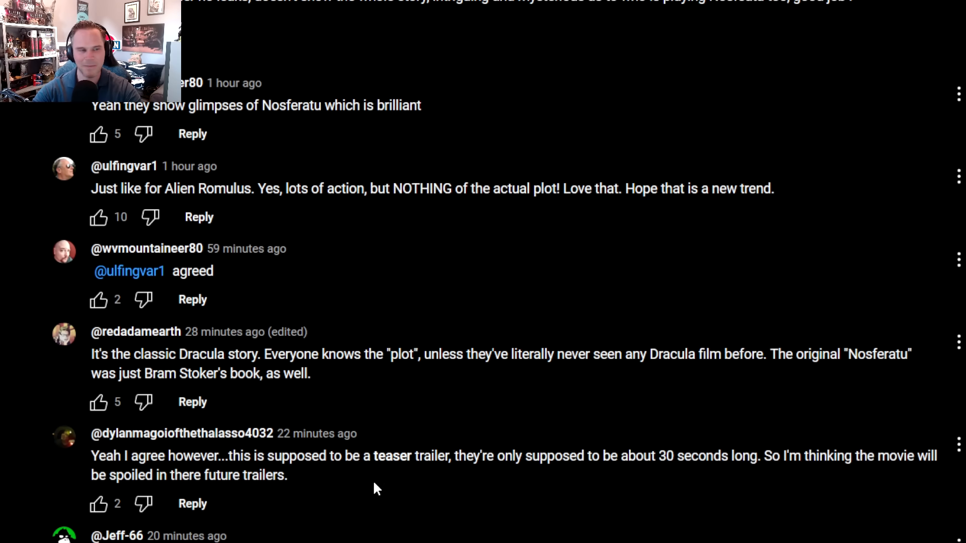
scroll("down", 3)
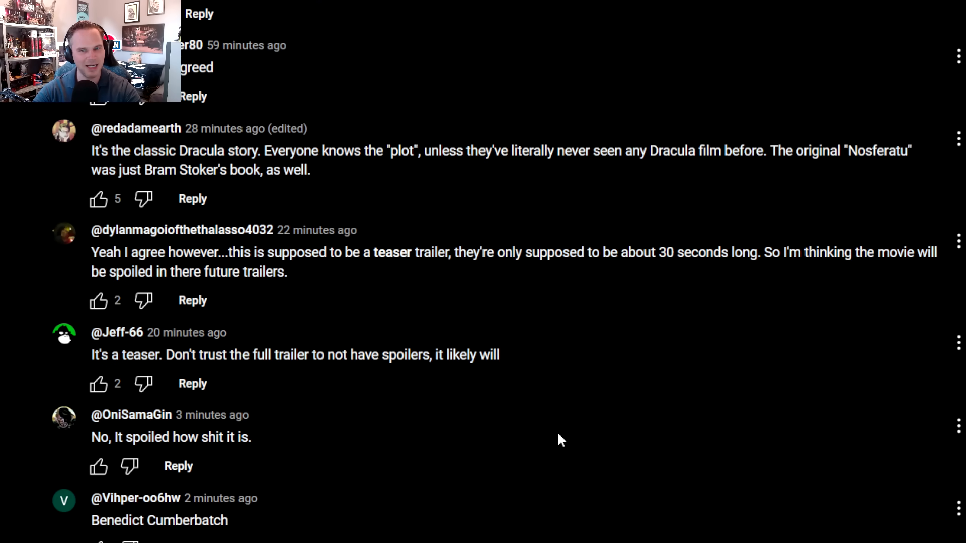
mouse_move(439, 485)
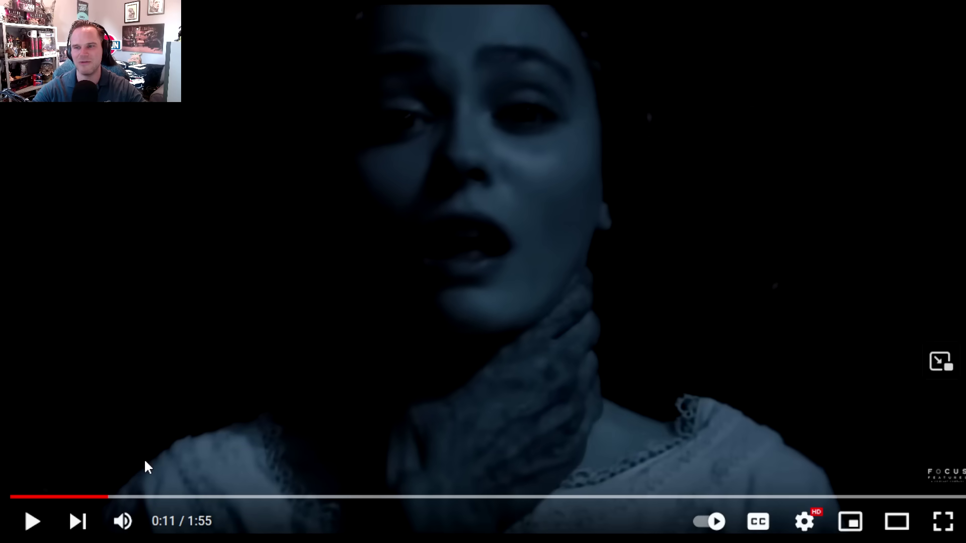
mouse_move(212, 505)
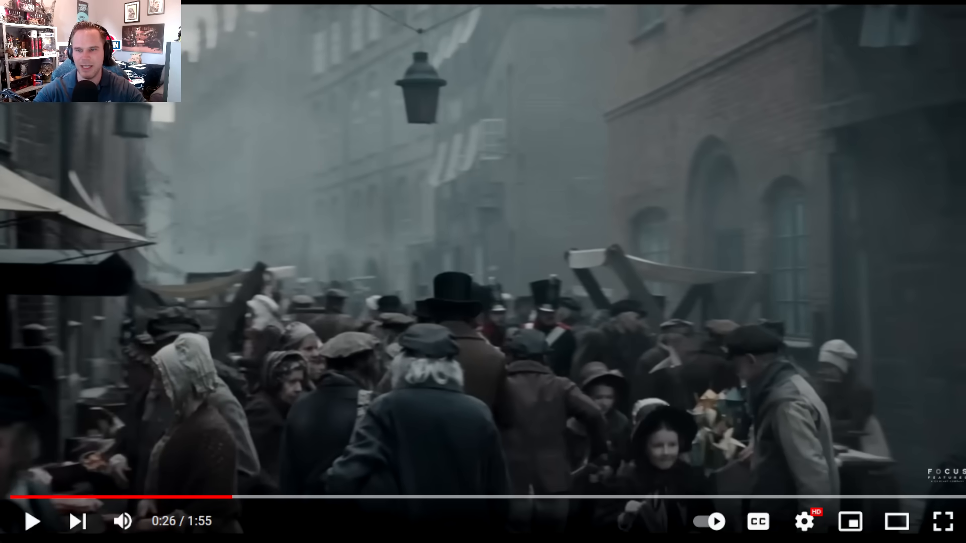
mouse_move(225, 509)
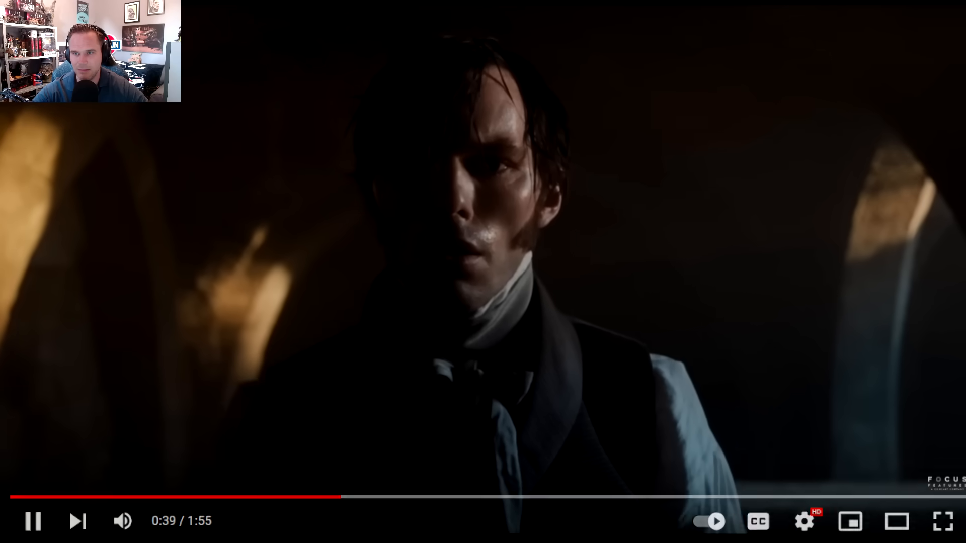
Pause the trailer at 0:39 on the man in shadow, then resume toward the torch-lit night scene
left_click(31, 522)
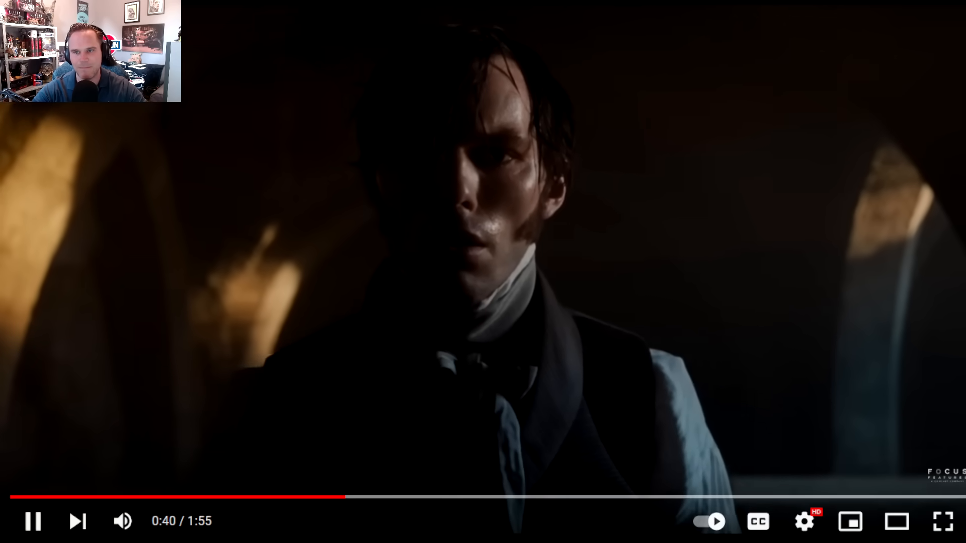
left_click(34, 521)
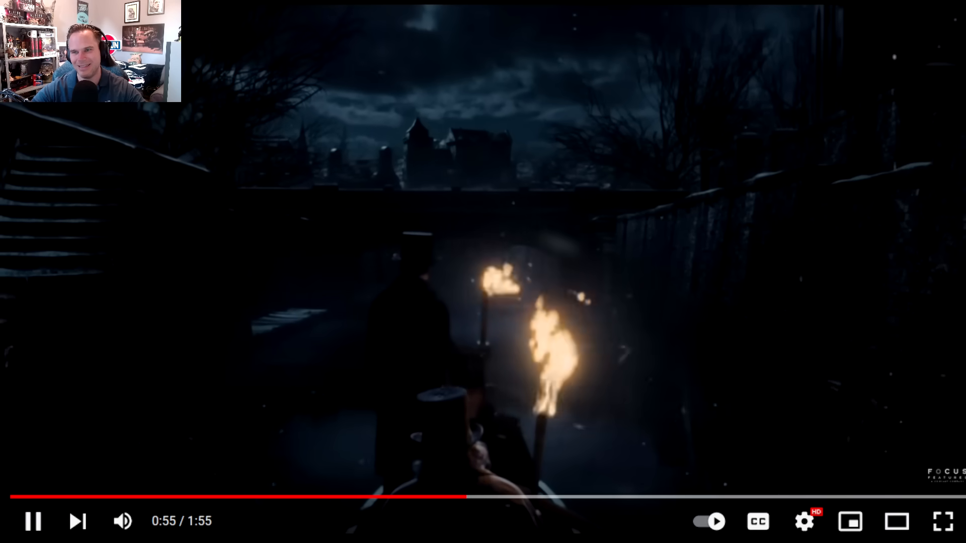
Pause briefly on the torch-lit night scene before the trailer plays on to 1:09
left_click(32, 521)
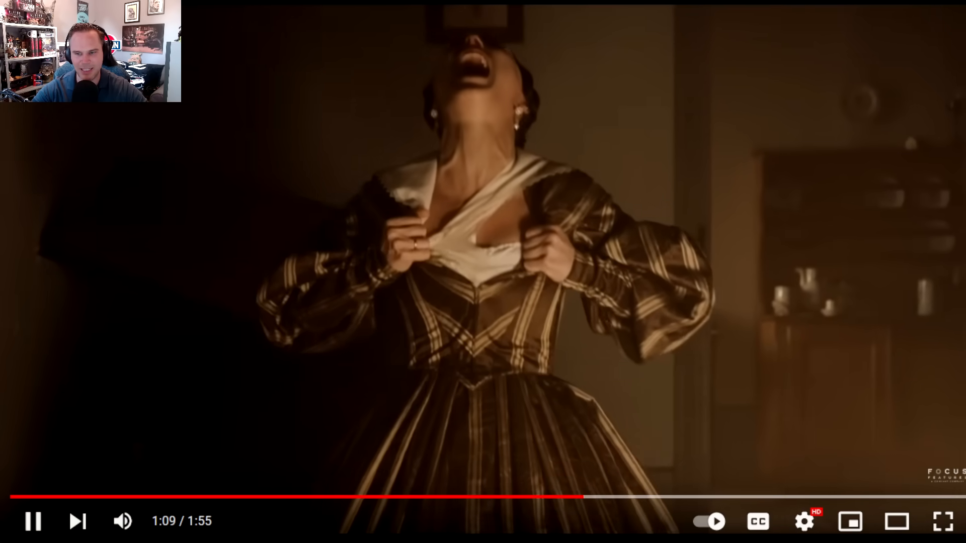
Pause the trailer at 1:10 on the two torch-bearing men in top hats
left_click(32, 521)
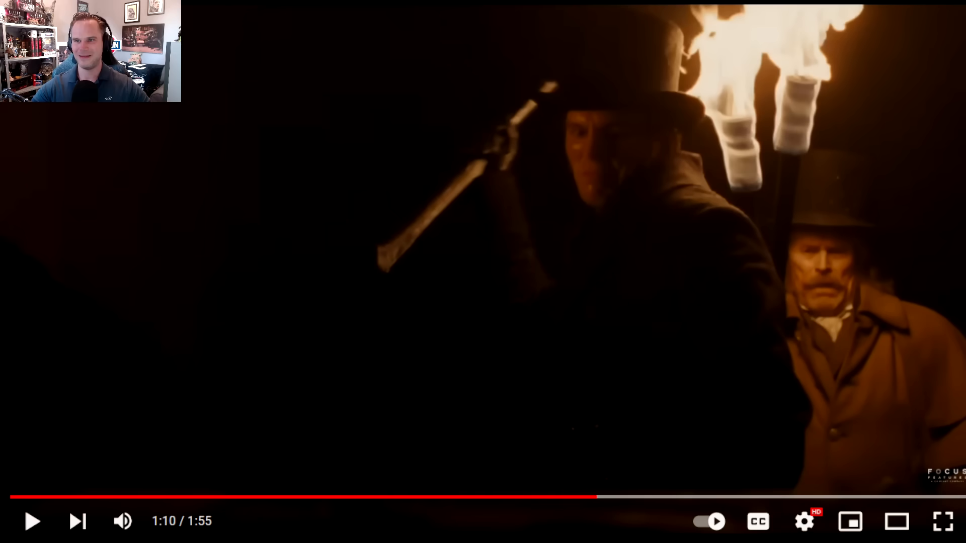